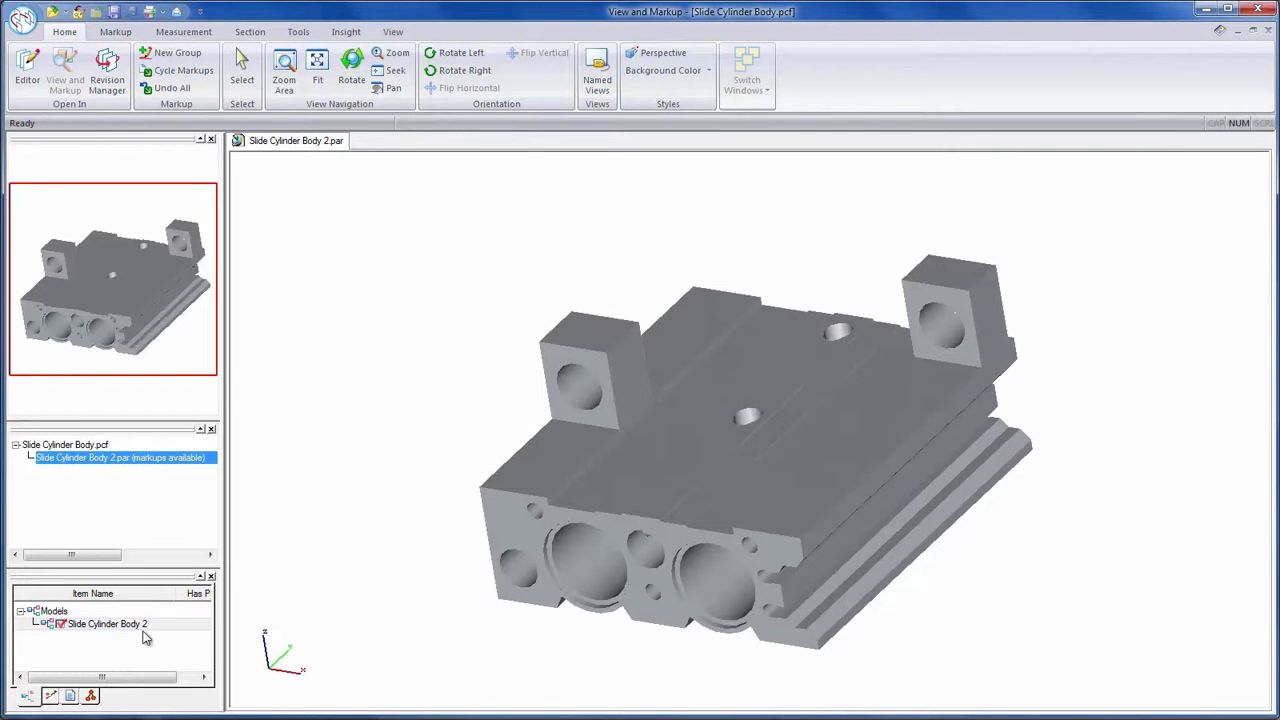
- Review the markup notes for 31 mm overall height, cylinder clearance and counterbore clearance
left_click(48, 696)
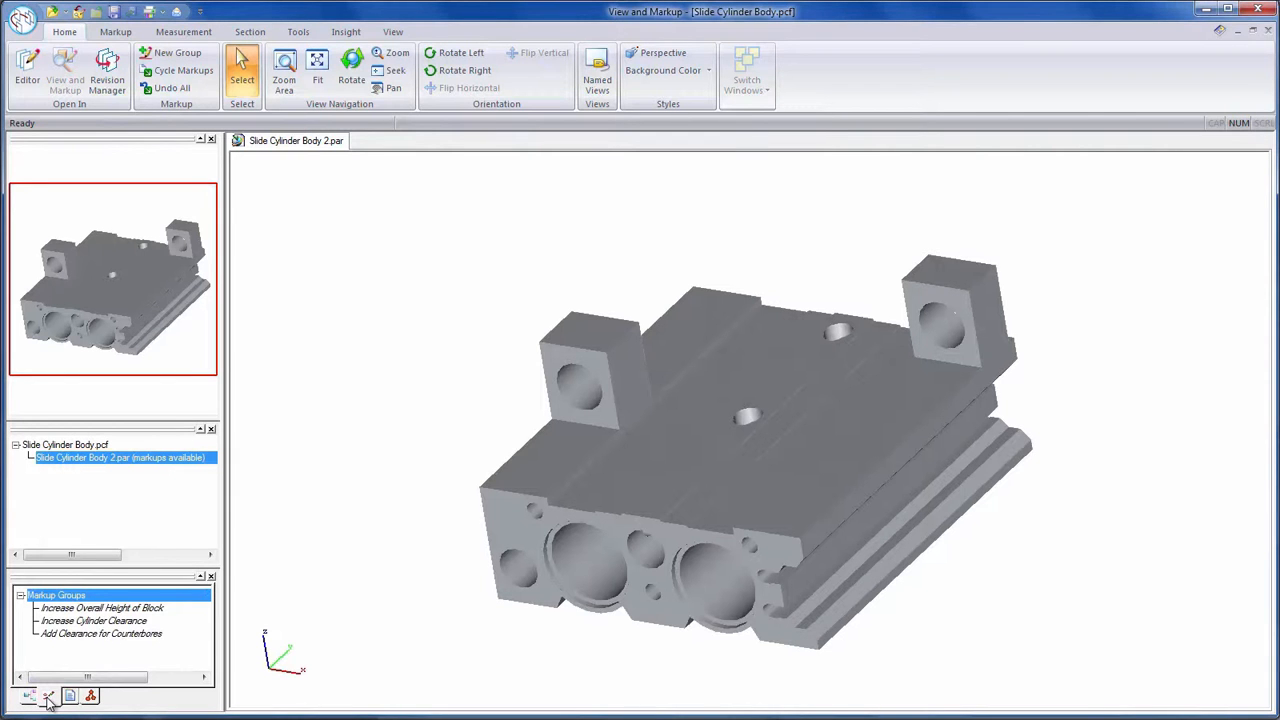
left_click(100, 608)
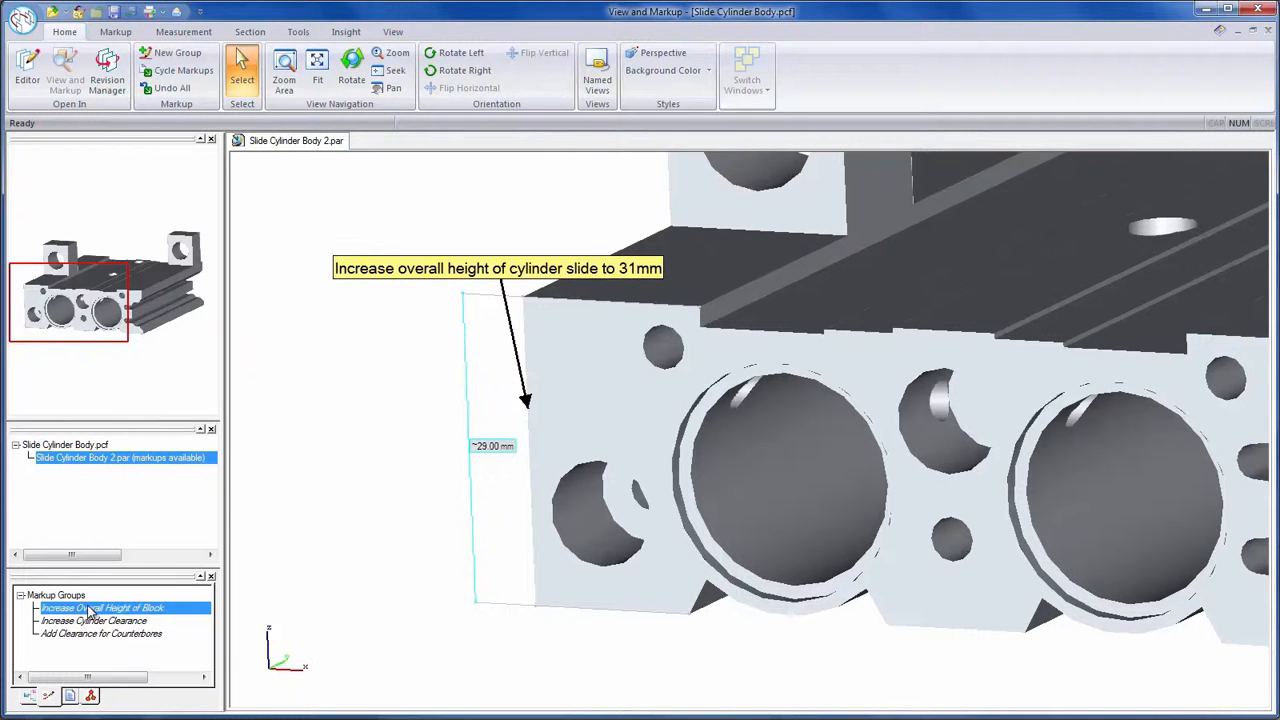
left_click(92, 620)
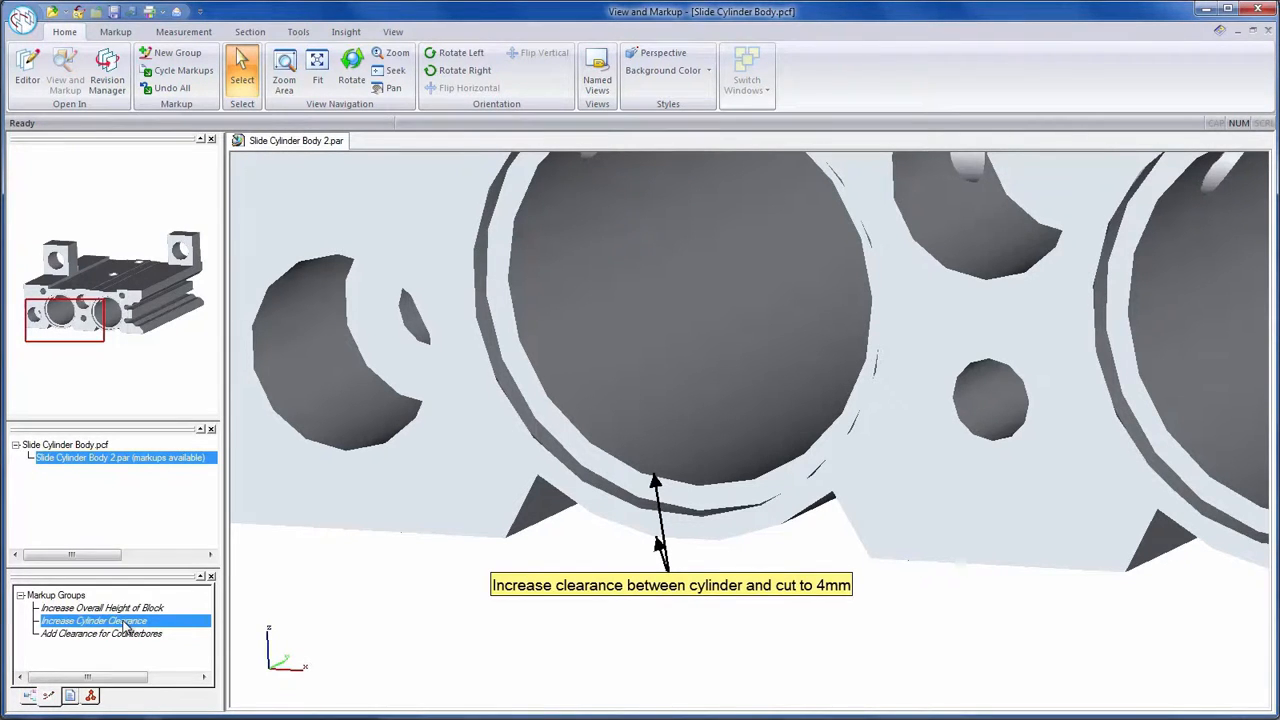
left_click(100, 632)
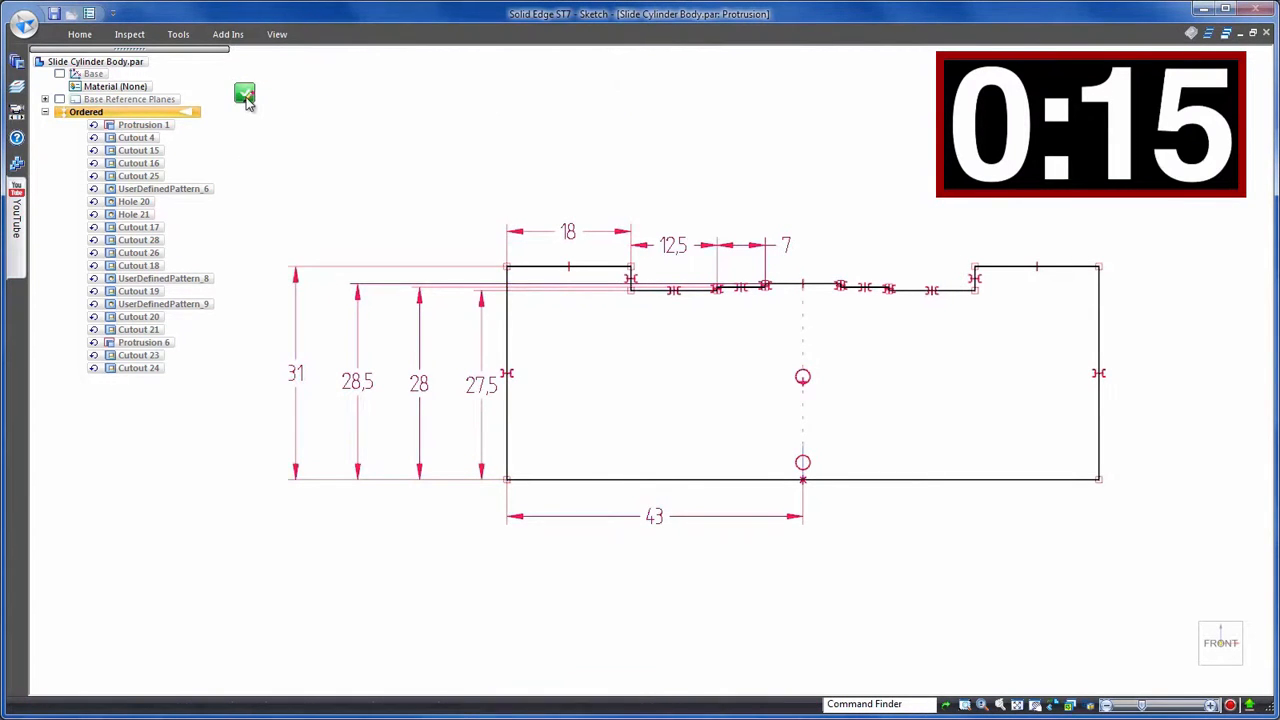
- Finish editing the Protrusion 1 profile after setting its overall height to 31 mm
left_click(244, 94)
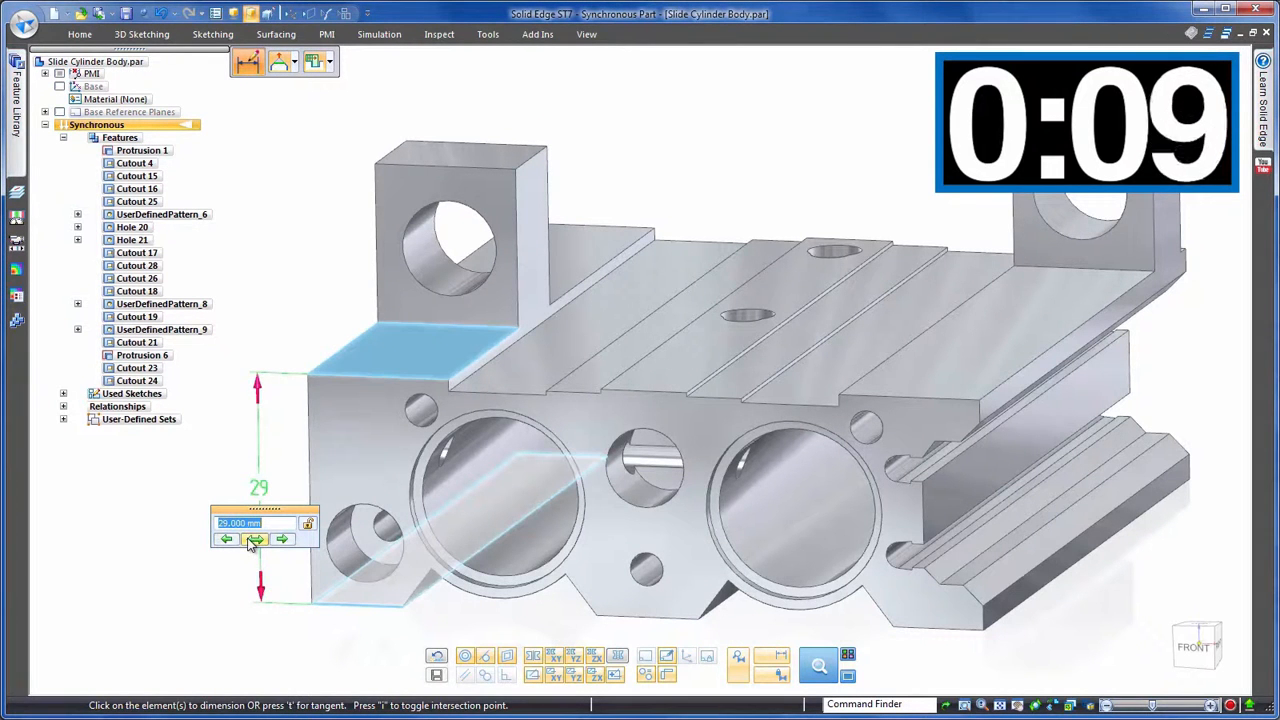
- Edit the Smart Dimension value from the block's top face to its bottom
left_click(282, 540)
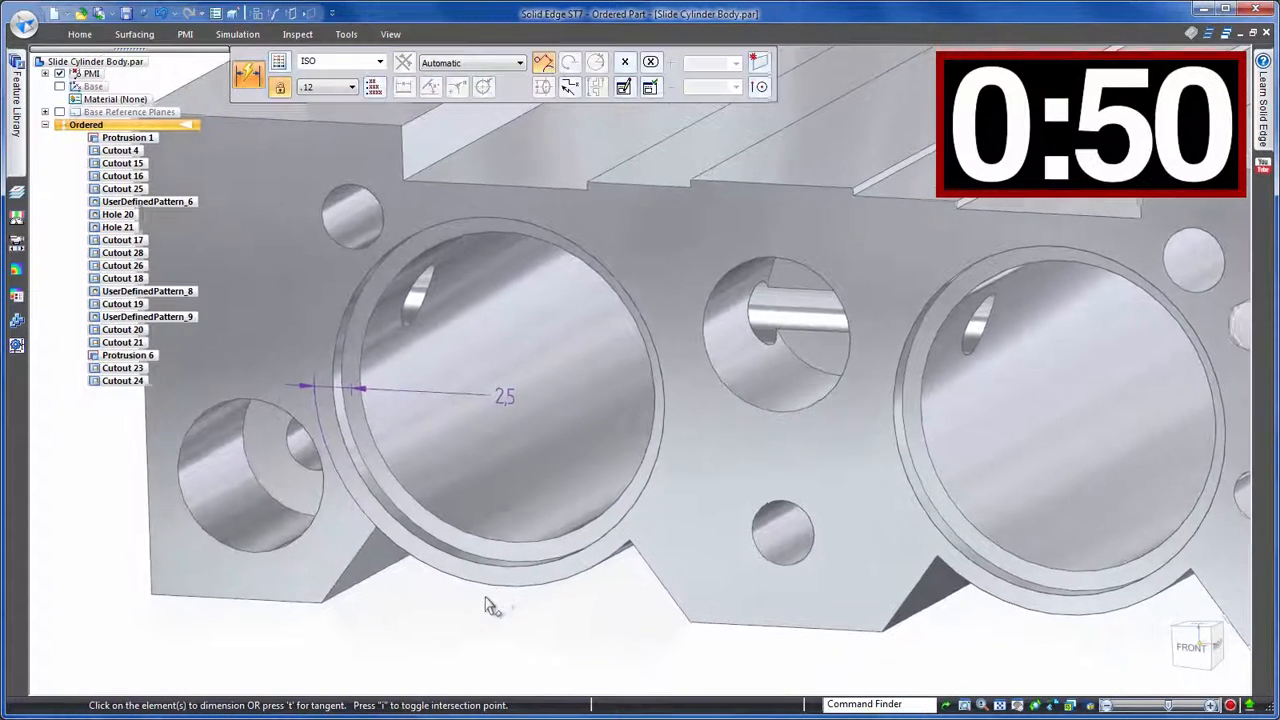
- Dimension the bore 25 and arc R14 in the cylinder cut profile and finish the sketch
left_click(120, 150)
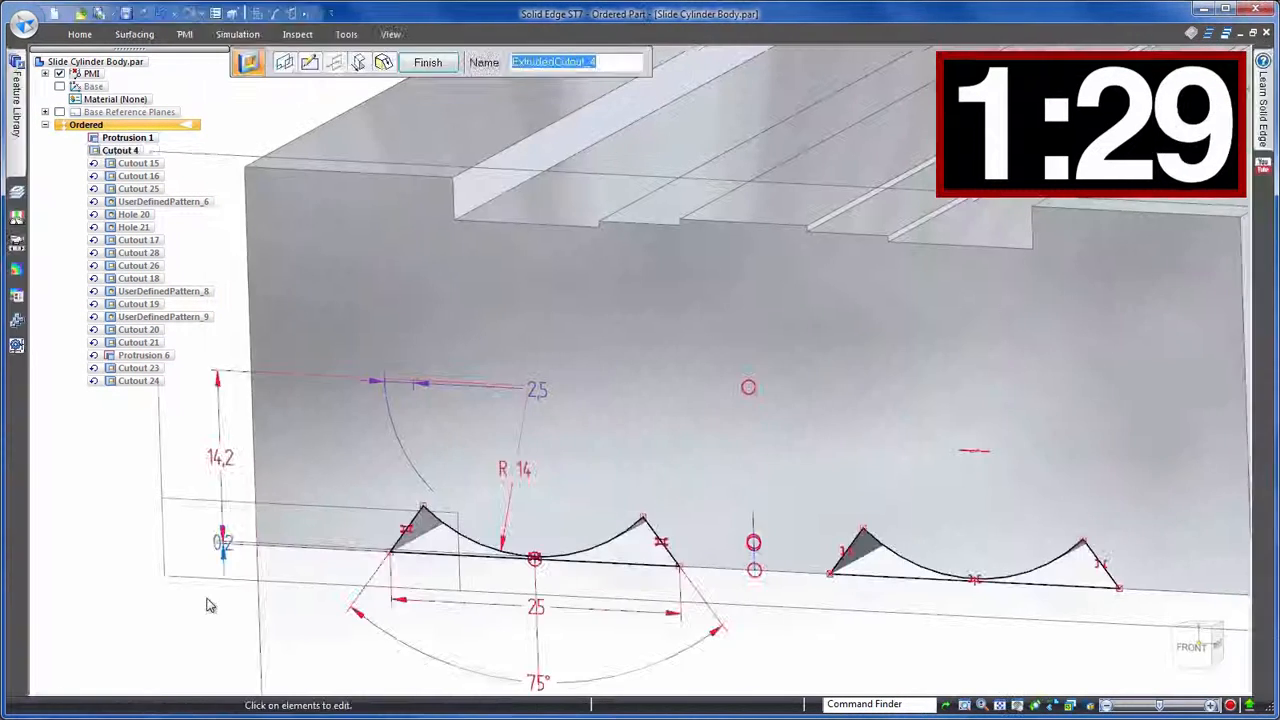
left_click(428, 62)
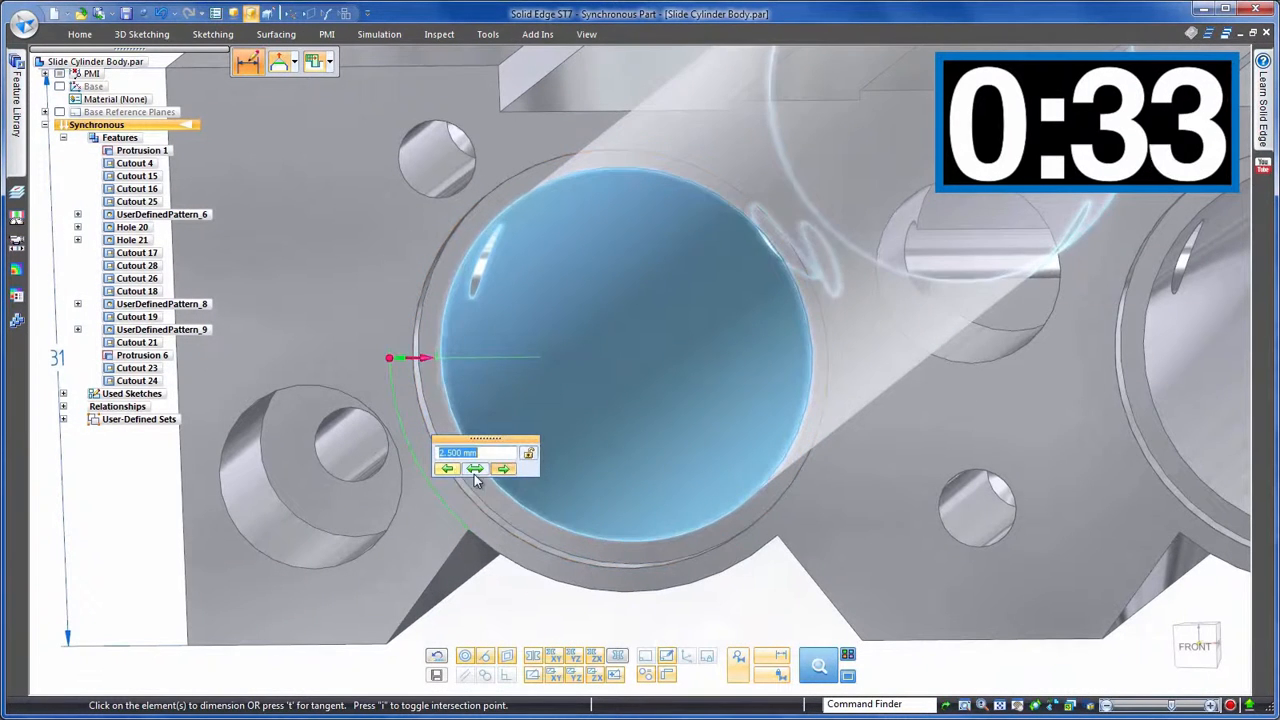
- Enter the new radial dimension value for the cylinder bore face
type("1")
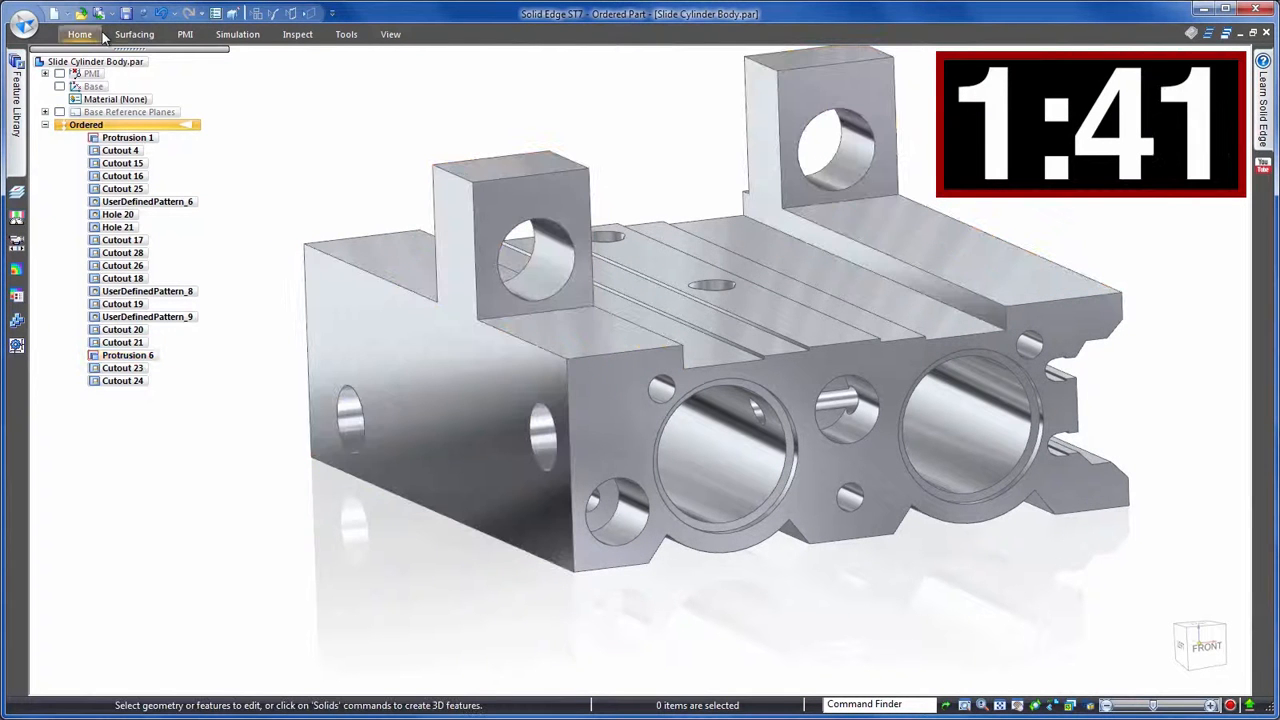
left_click(390, 34)
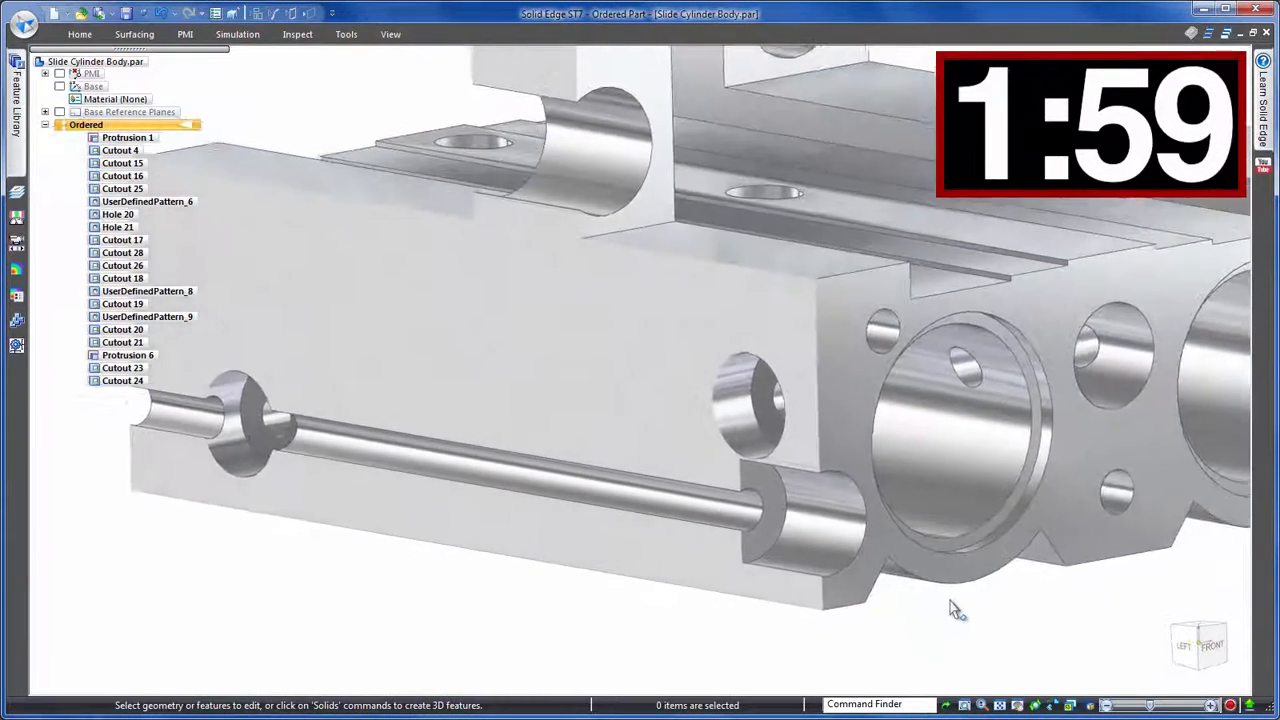
left_click(390, 34)
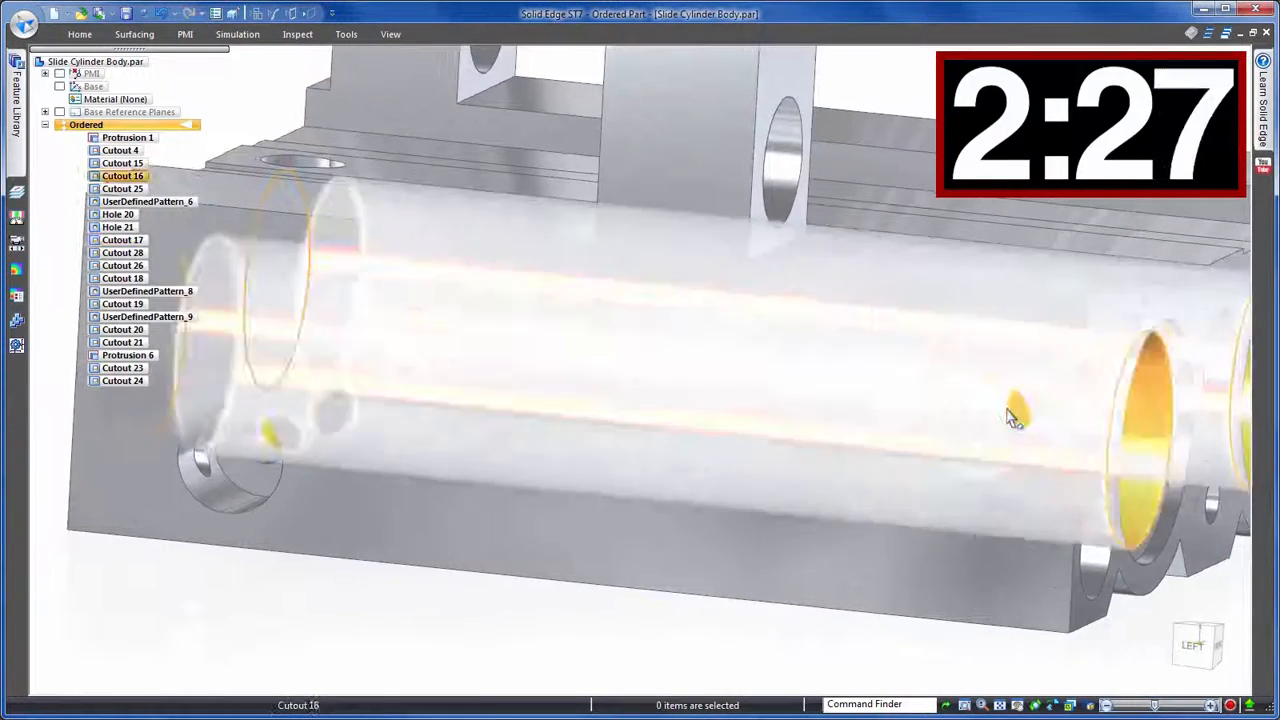
- Set the 4 mm passage hole in Cutout 17 to 9.5 mm and 19 mm and finish the sketch
left_click(122, 240)
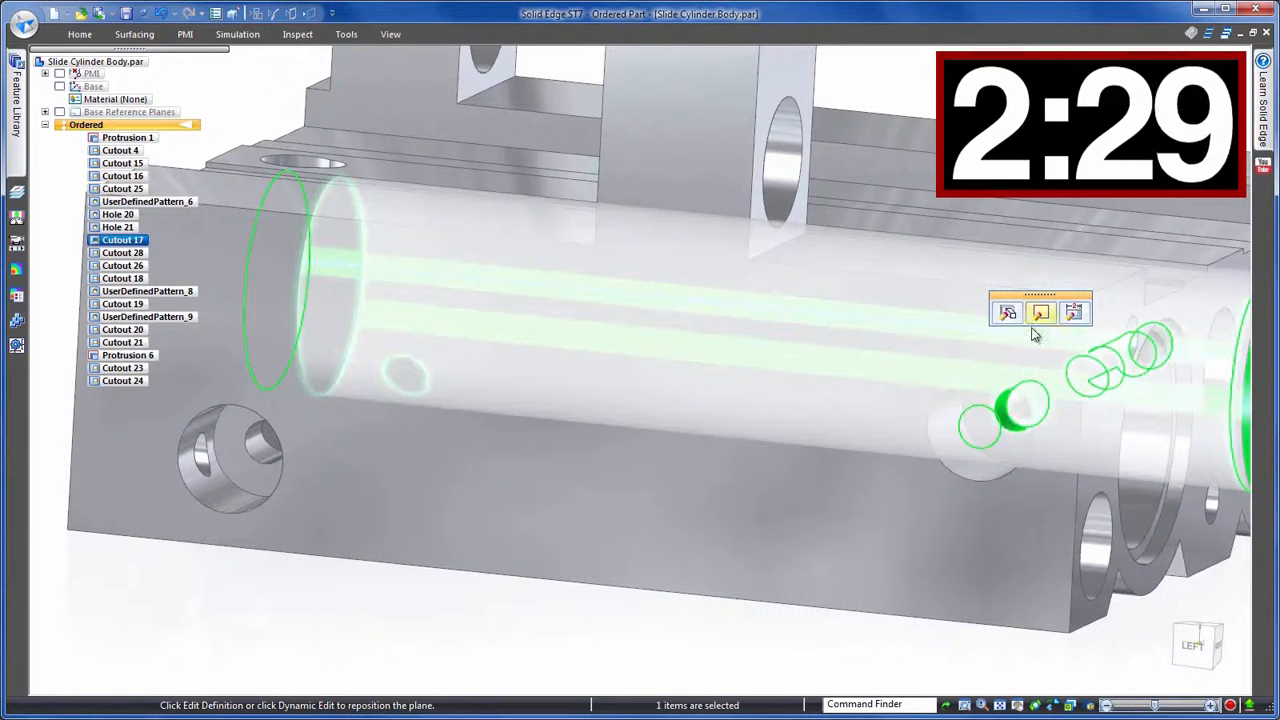
left_click(1040, 312)
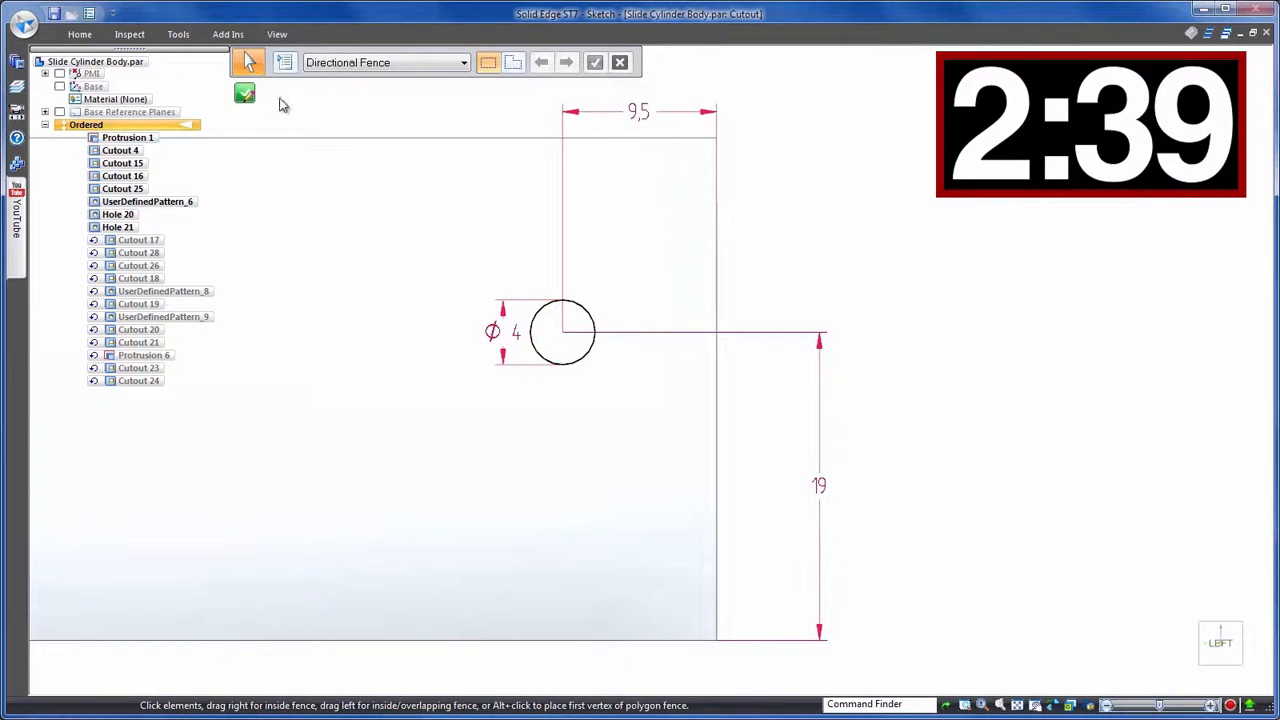
left_click(244, 92)
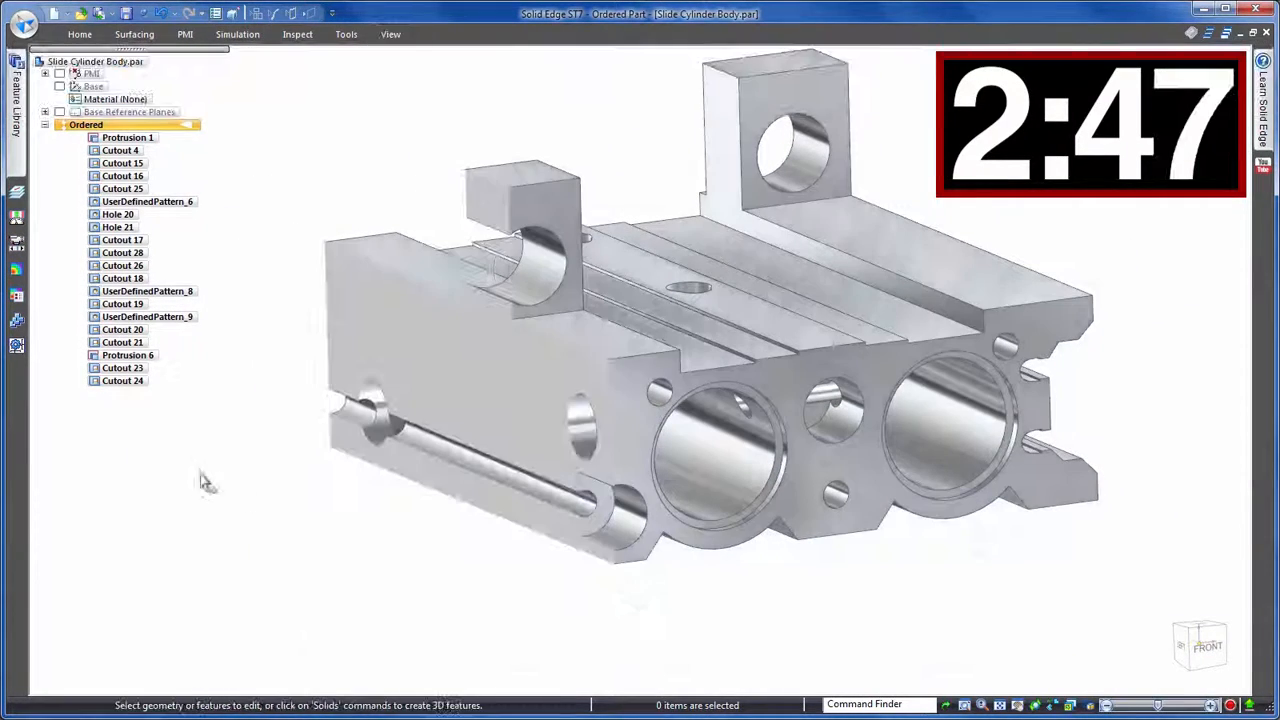
- Rotate the model to view it from the left side
left_click_drag(204, 480, 584, 608)
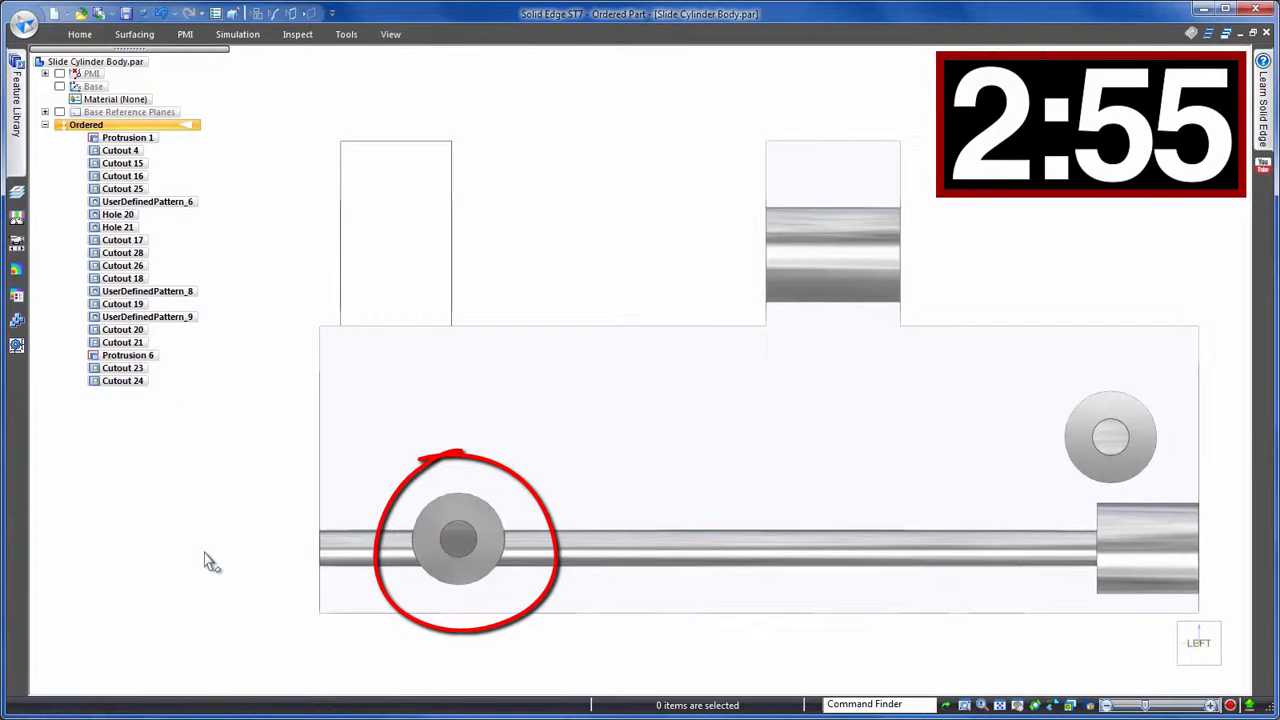
left_click(460, 540)
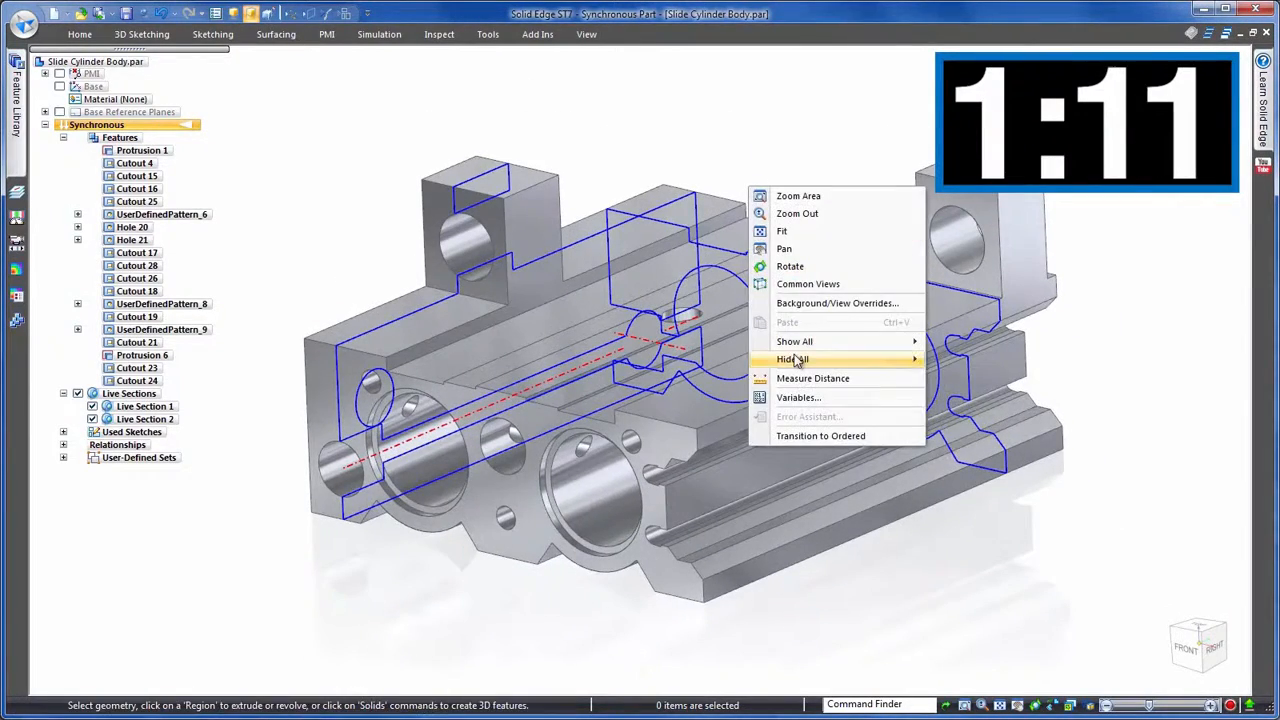
- Isolate the live sections and dimension the gap from the counterbore circle to the block edge
left_click(792, 360)
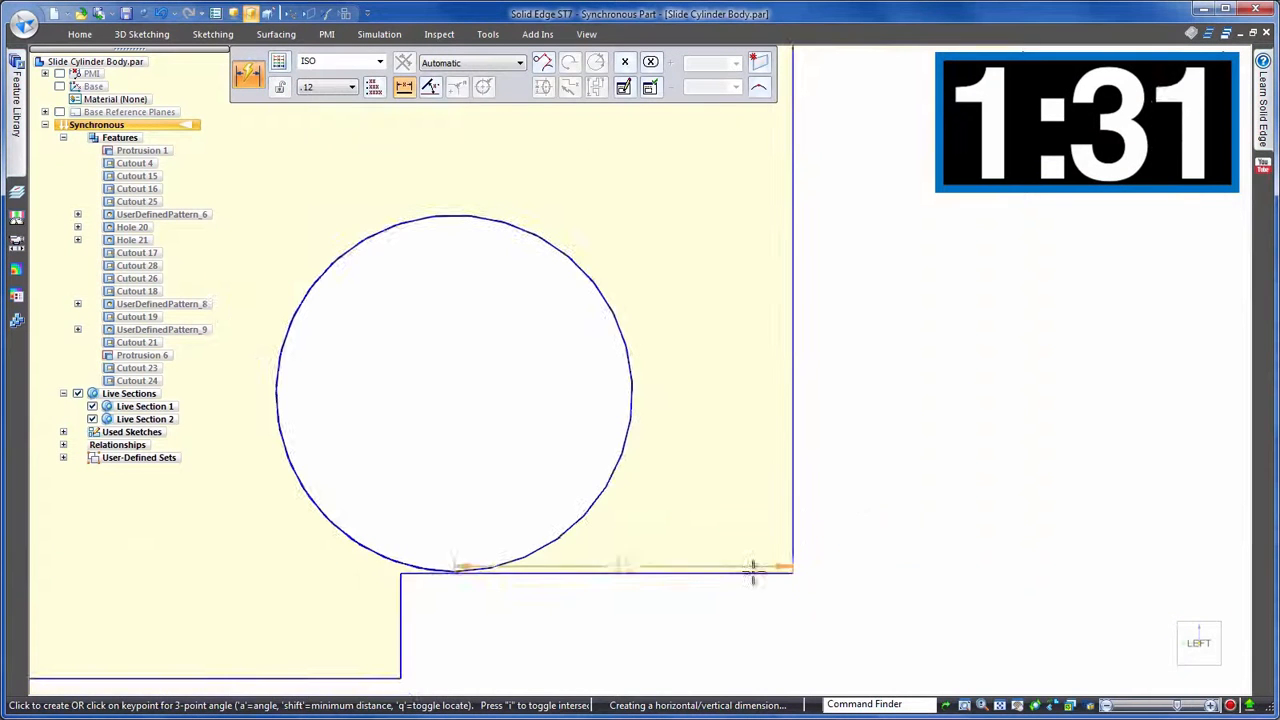
left_click(756, 570)
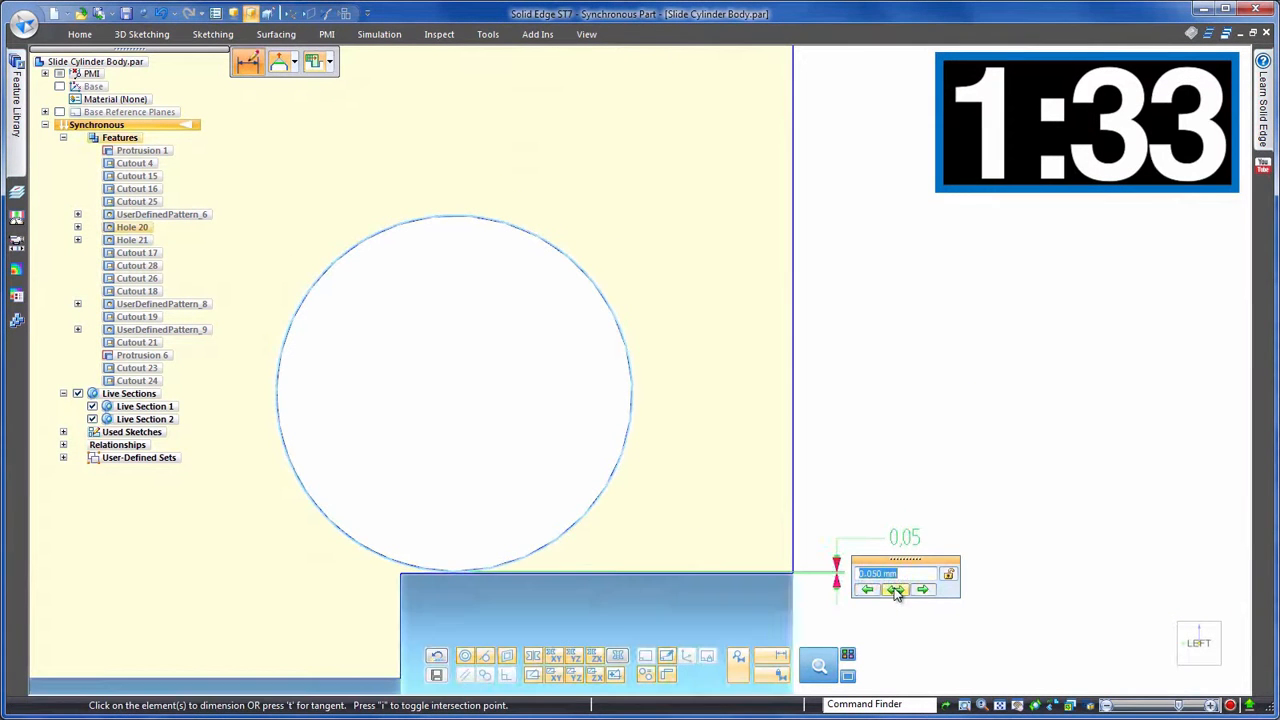